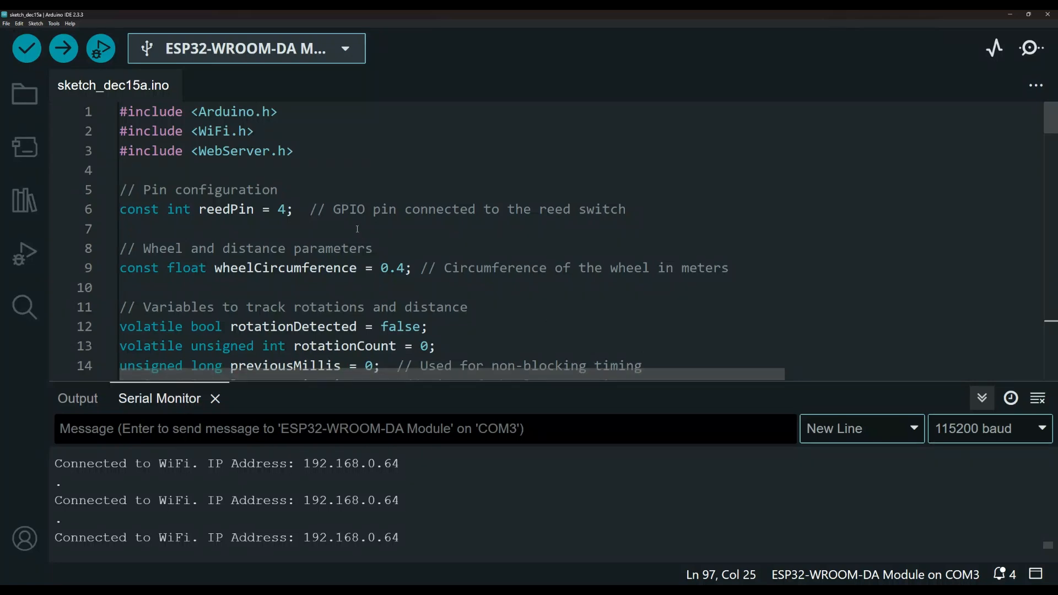
# Step: Highlight the WiFi and WebServer include lines and the 0.4 wheel circumference value
pyautogui.moveTo(121, 131); pyautogui.dragTo(294, 151)
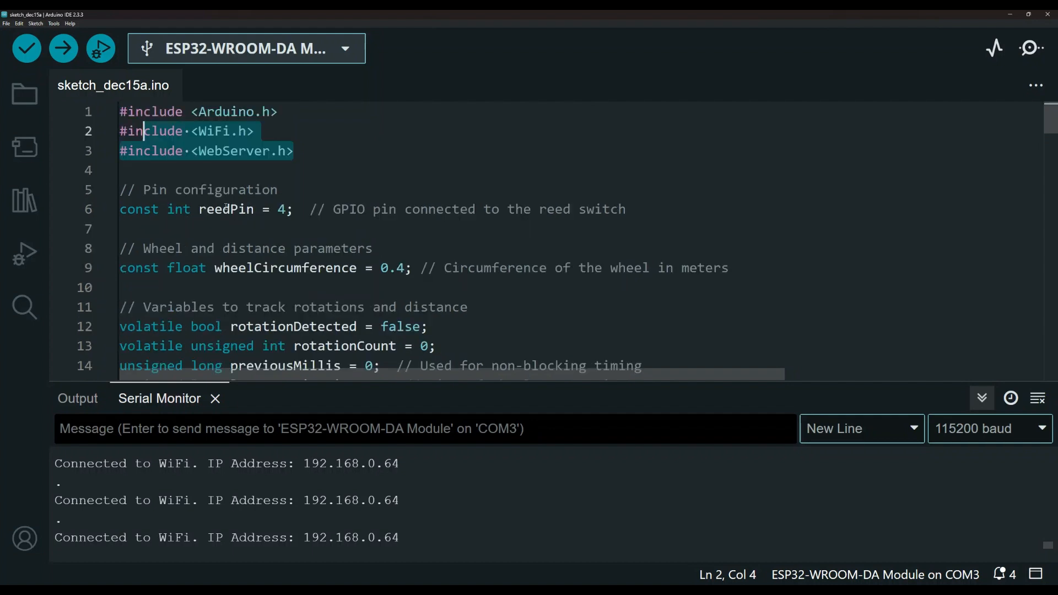
pyautogui.doubleClick(226, 210)
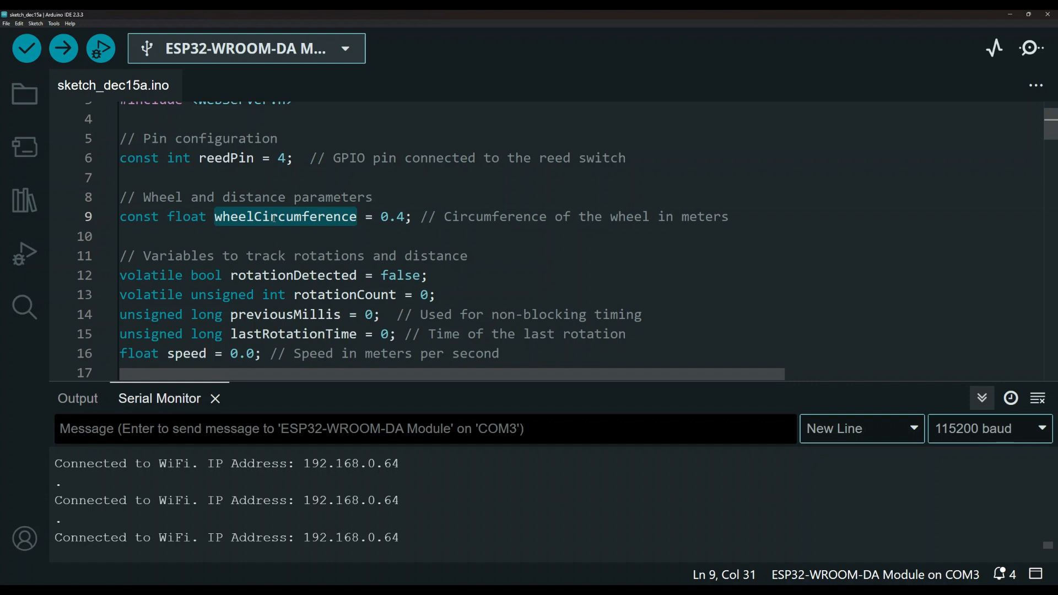
pyautogui.click(408, 217)
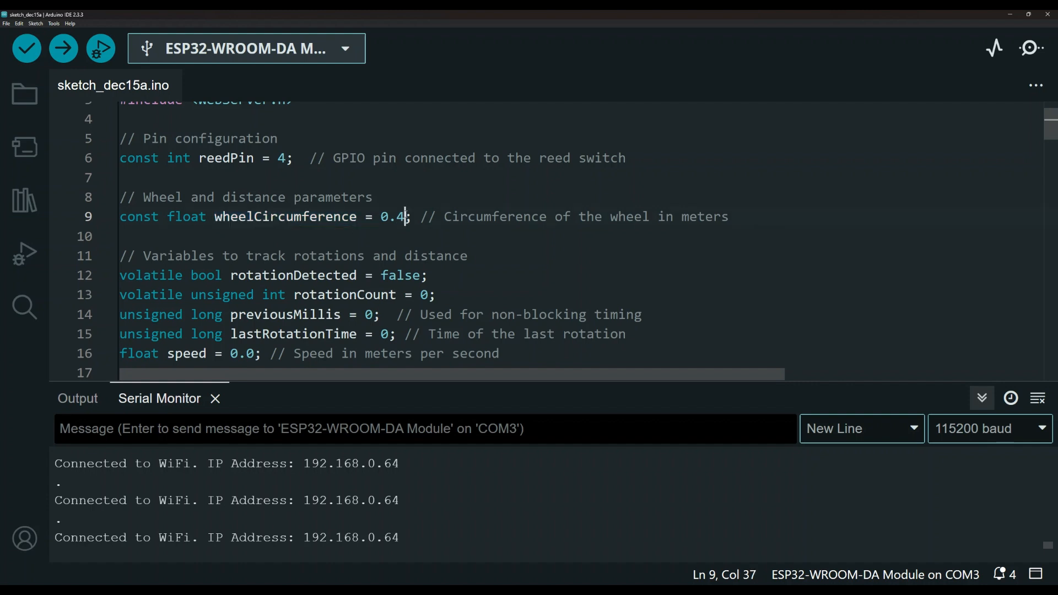
pyautogui.doubleClick(394, 216)
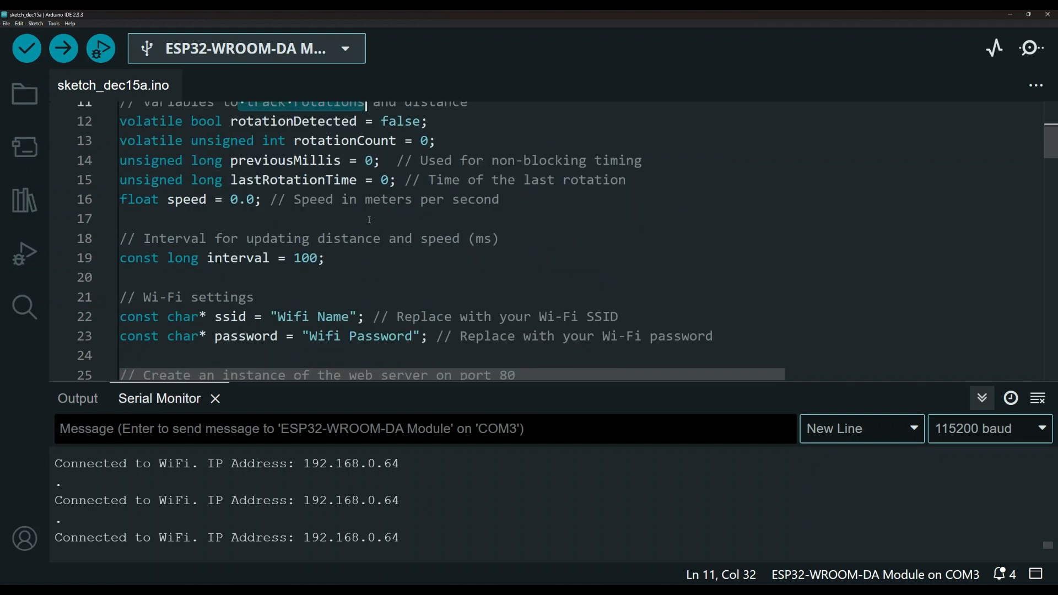
pyautogui.moveTo(380, 235)
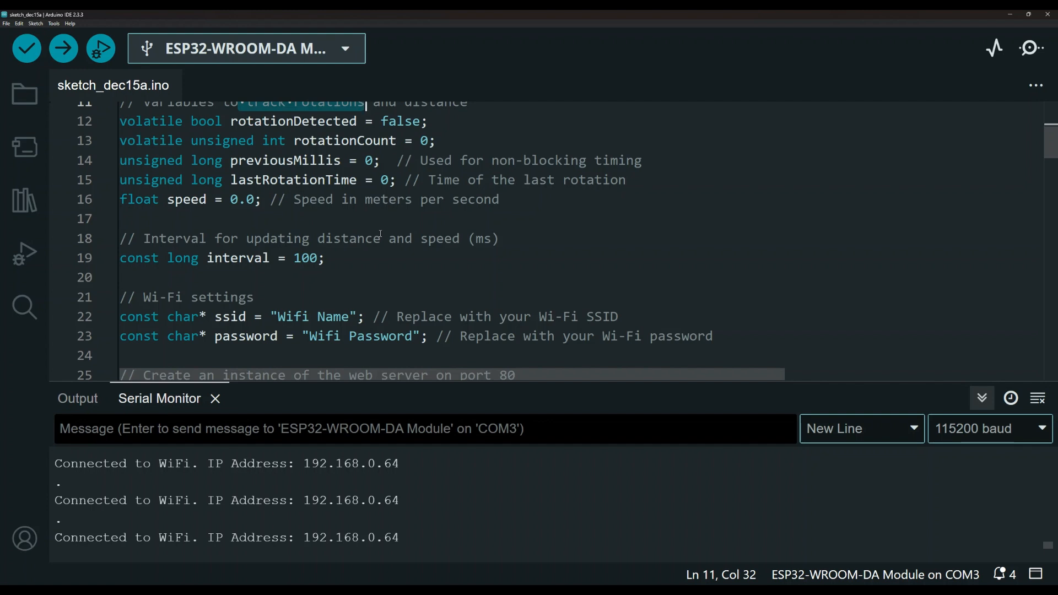
pyautogui.moveTo(377, 228)
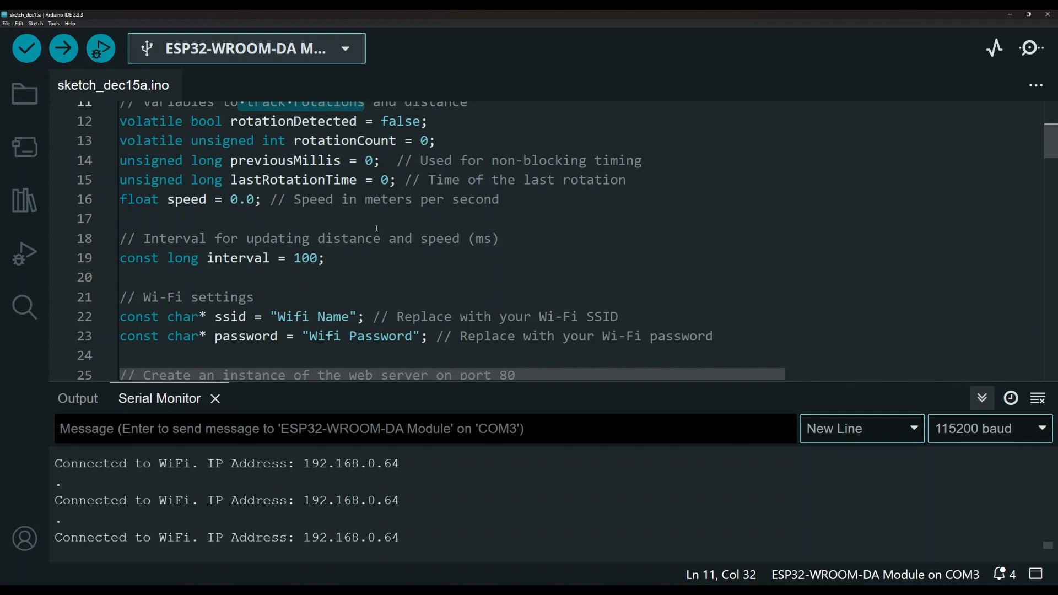
# Step: Highlight the web server instance comment and the debounceDelay variable
pyautogui.scroll(-3)
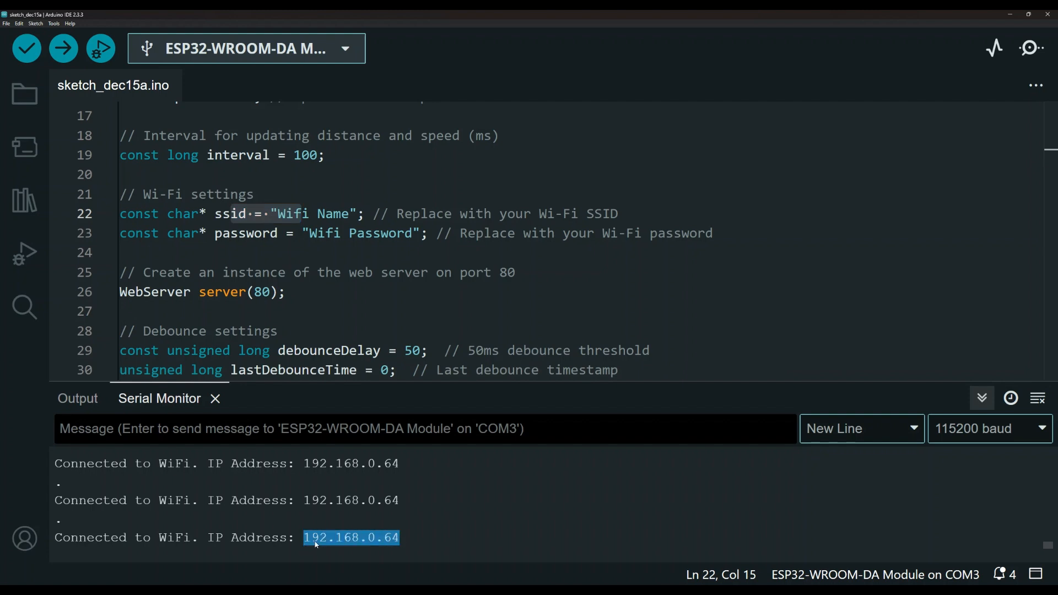
pyautogui.moveTo(376, 530)
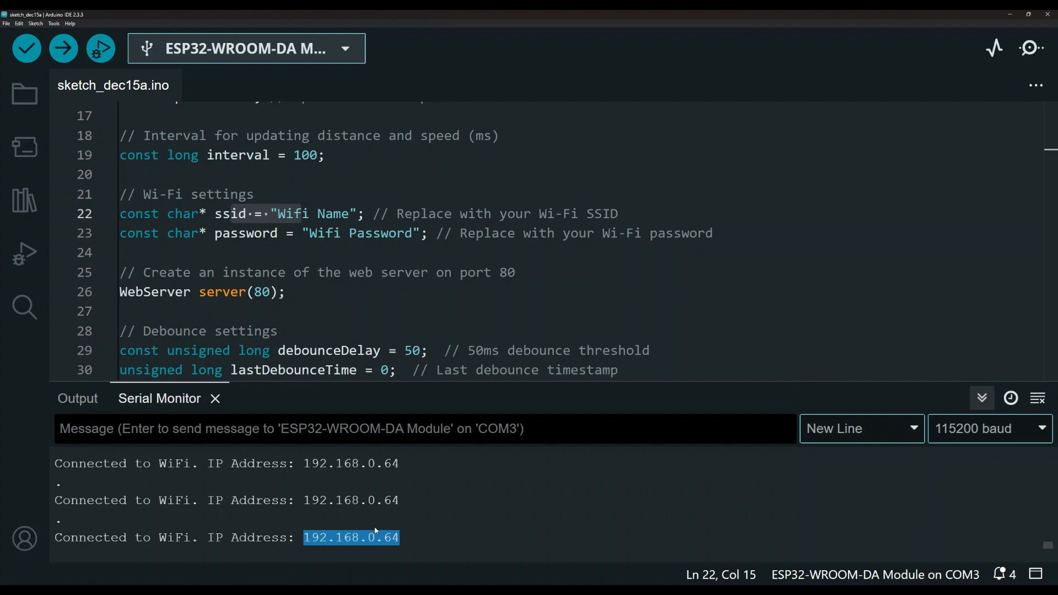
pyautogui.moveTo(400, 522)
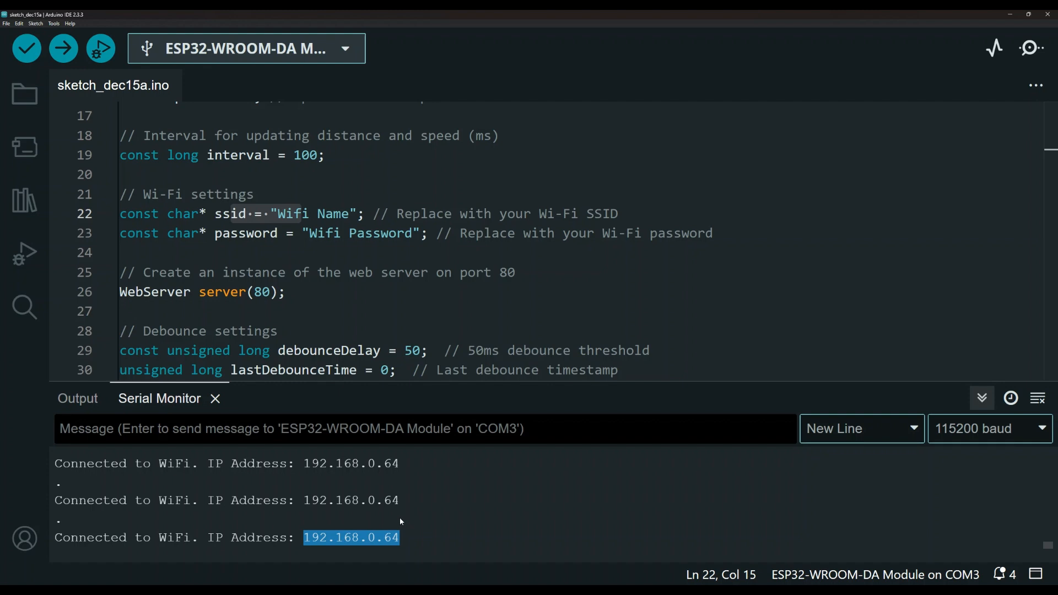
pyautogui.scroll(-3)
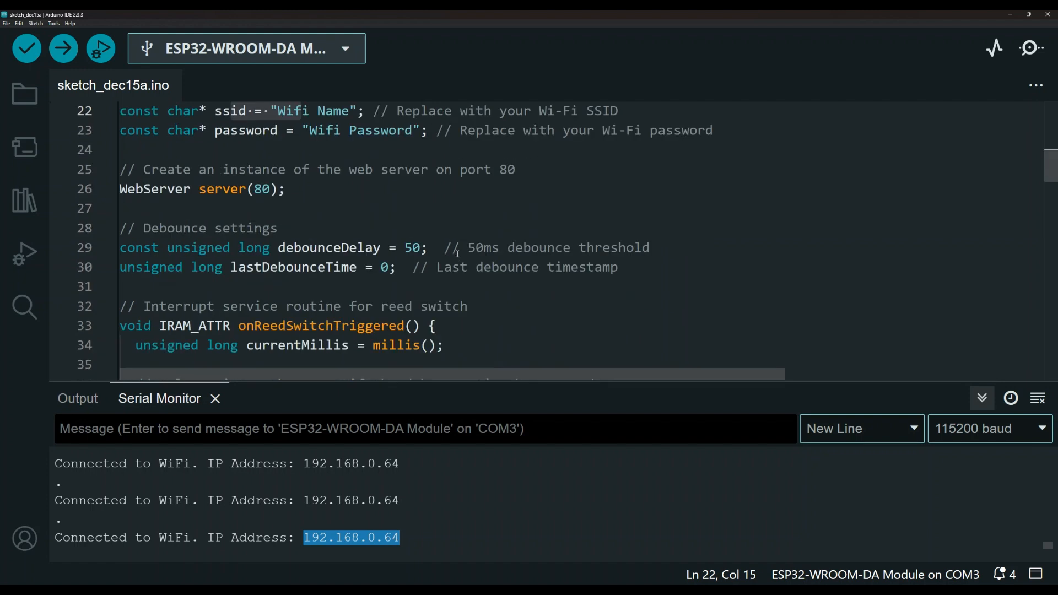
pyautogui.click(167, 169)
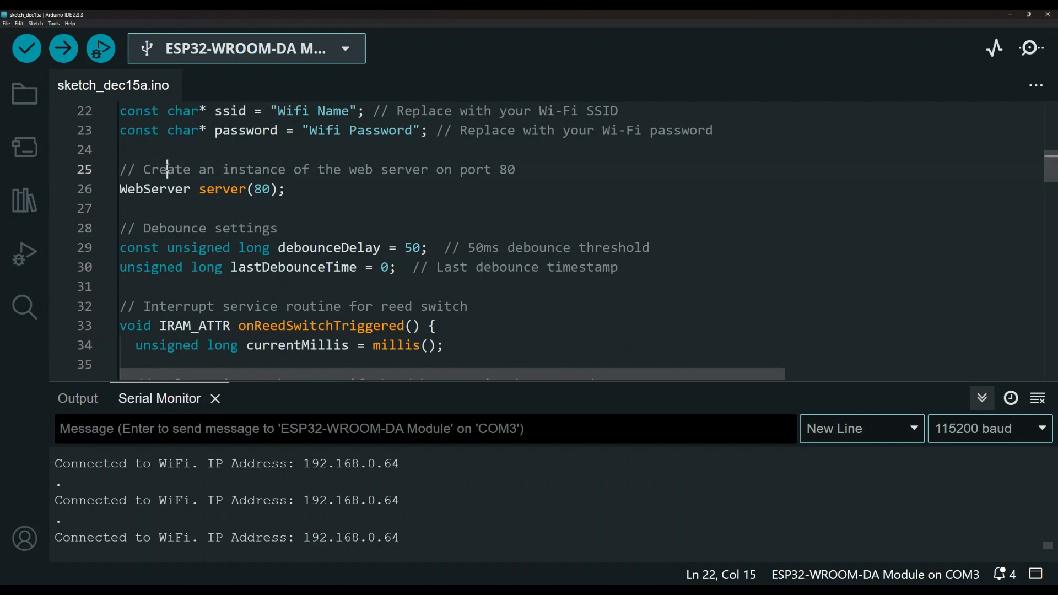
pyautogui.moveTo(163, 169); pyautogui.dragTo(341, 170)
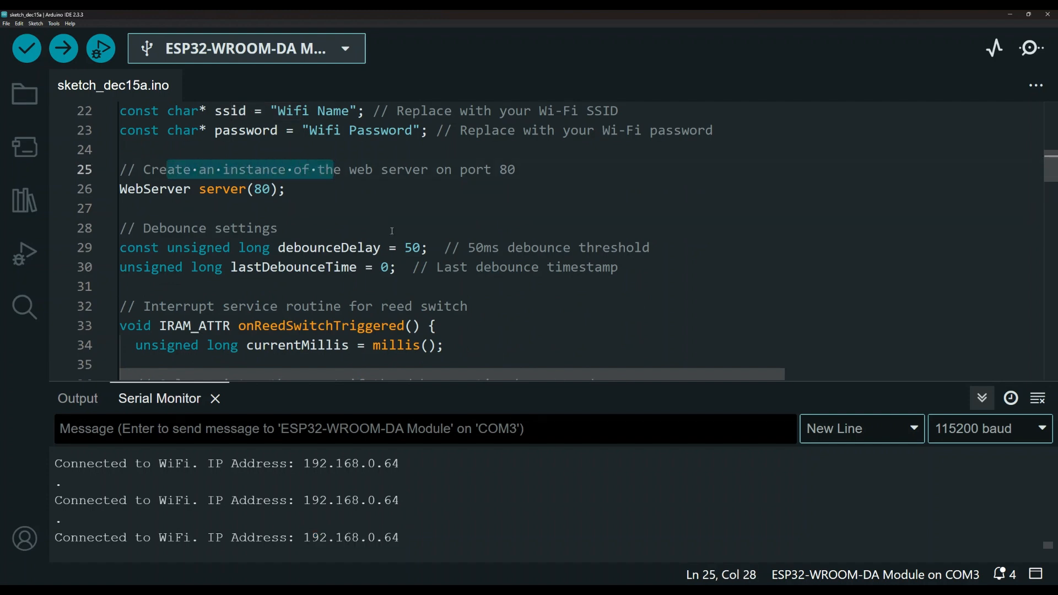
pyautogui.scroll(-3)
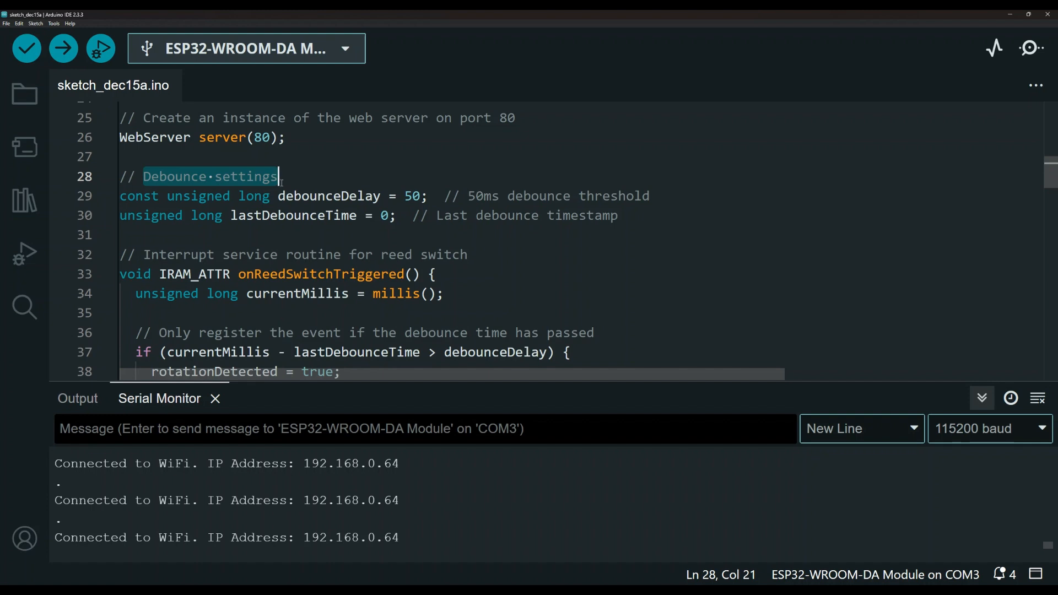
pyautogui.doubleClick(328, 196)
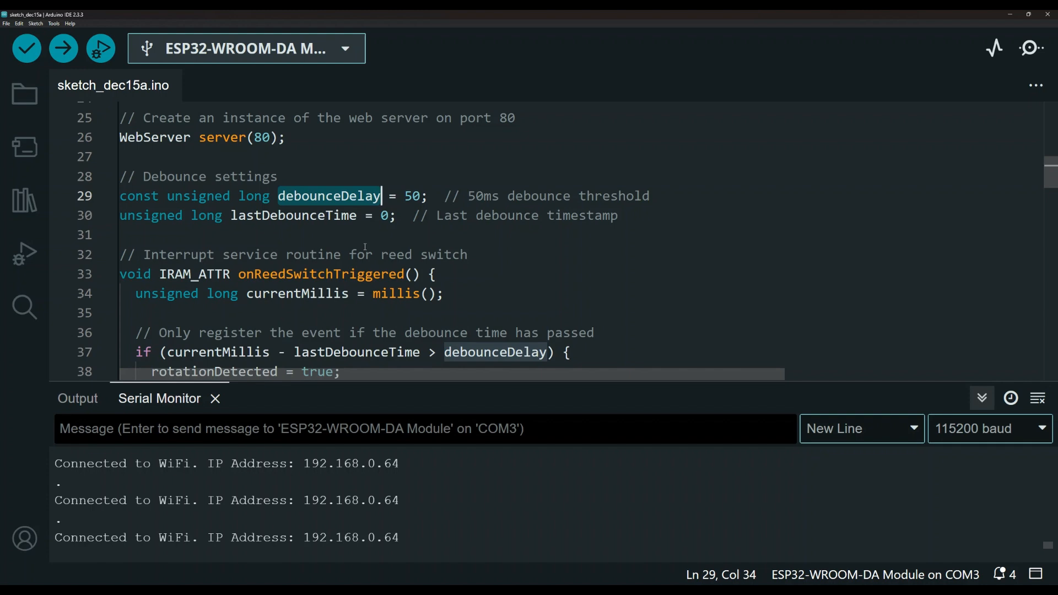
# Step: Highlight the 50 ms debounce delay value and the 115200 baud rate
pyautogui.scroll(-3)
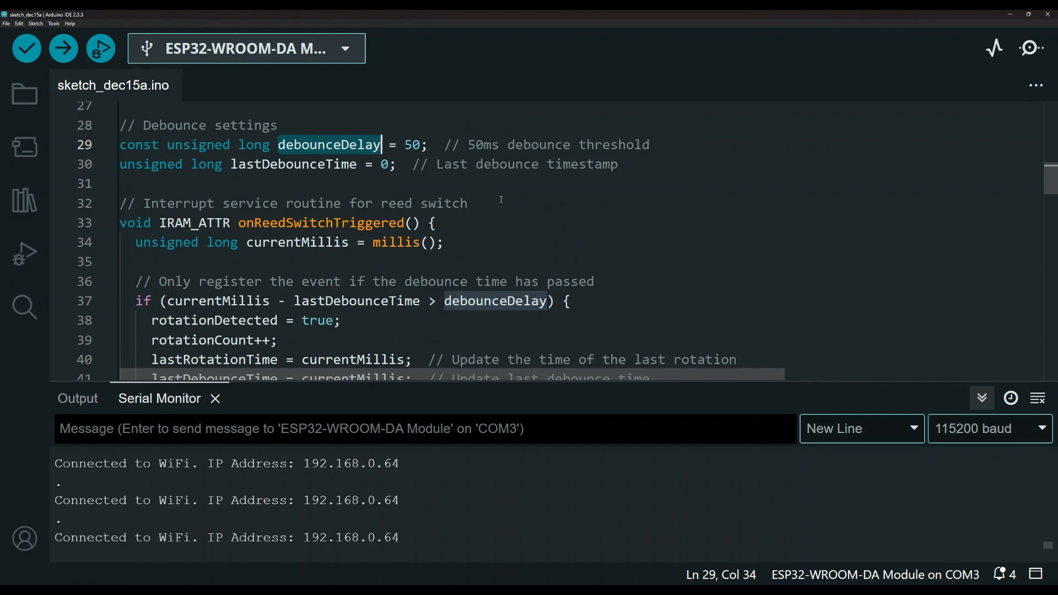
pyautogui.moveTo(484, 216)
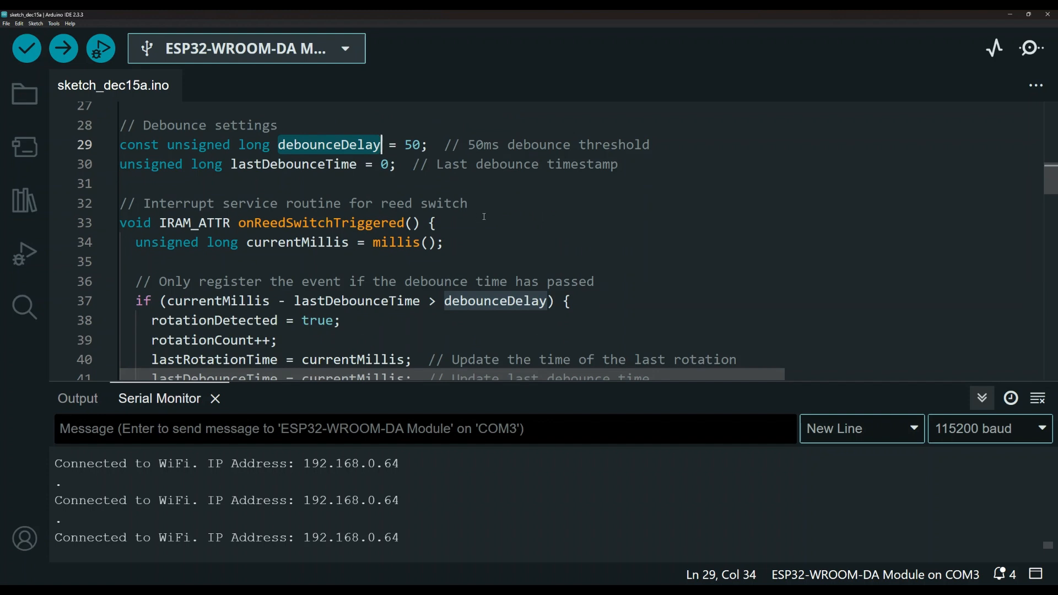
pyautogui.scroll(-3)
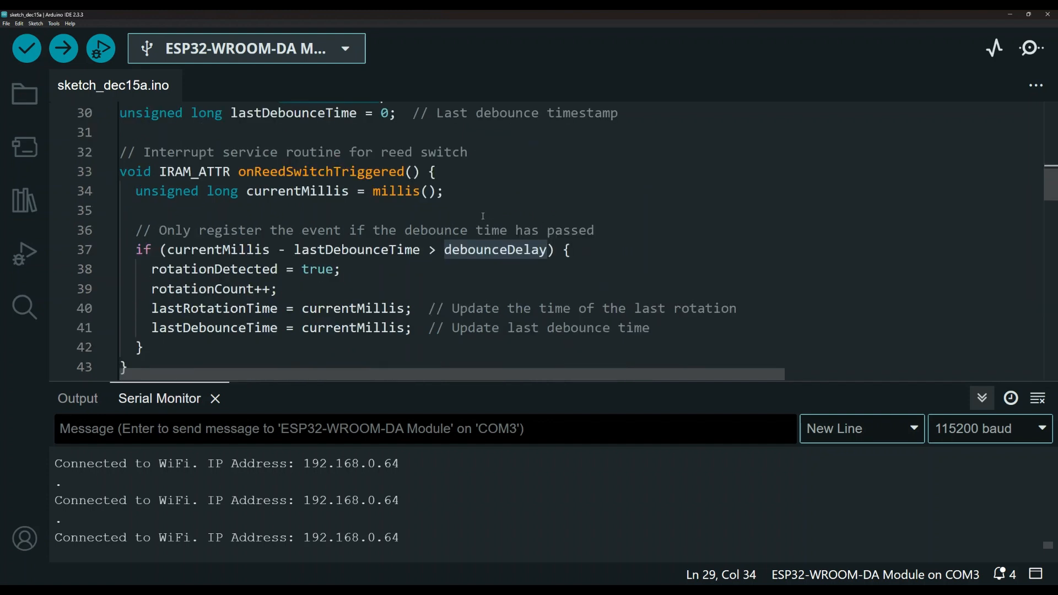
pyautogui.moveTo(207, 230); pyautogui.dragTo(437, 230)
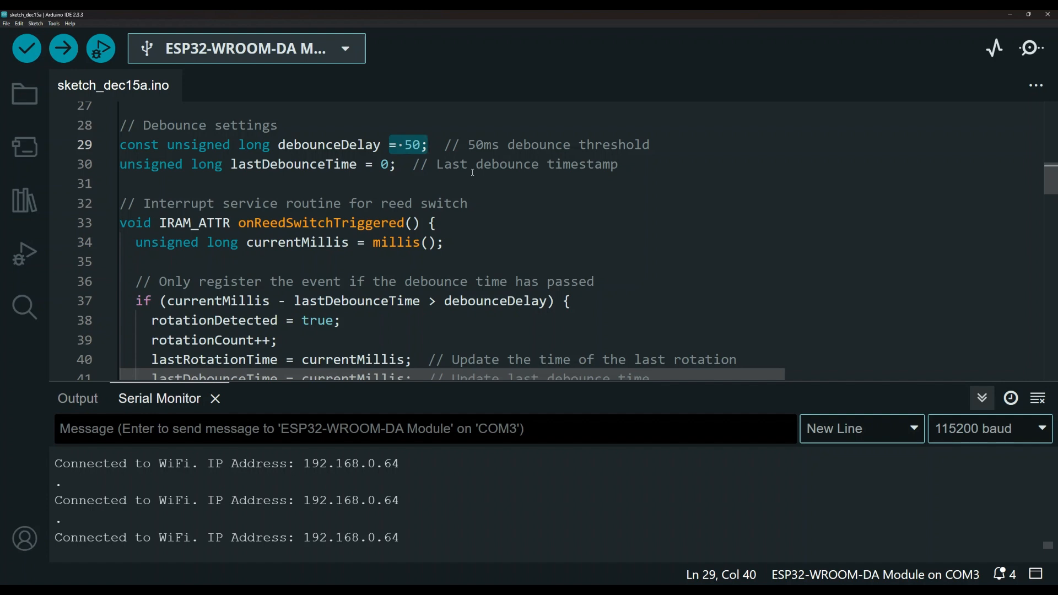
pyautogui.scroll(-3)
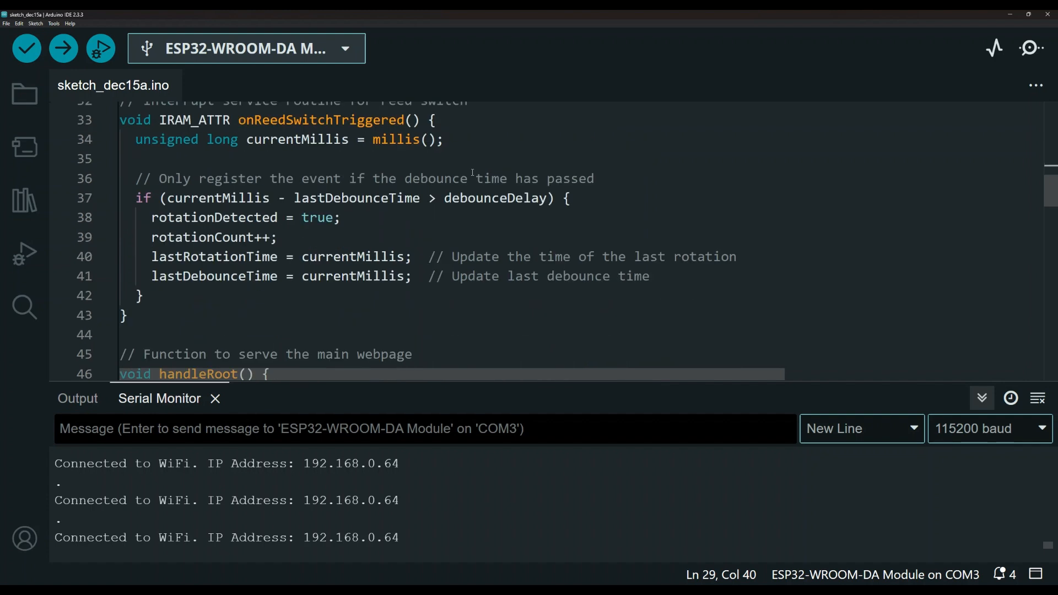
pyautogui.scroll(-3)
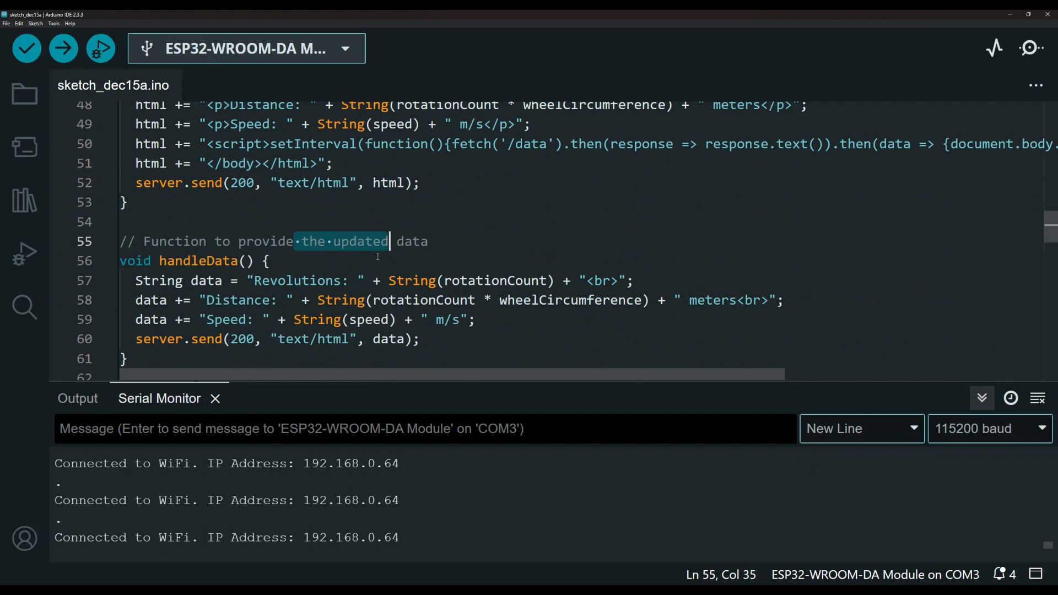
pyautogui.scroll(-3)
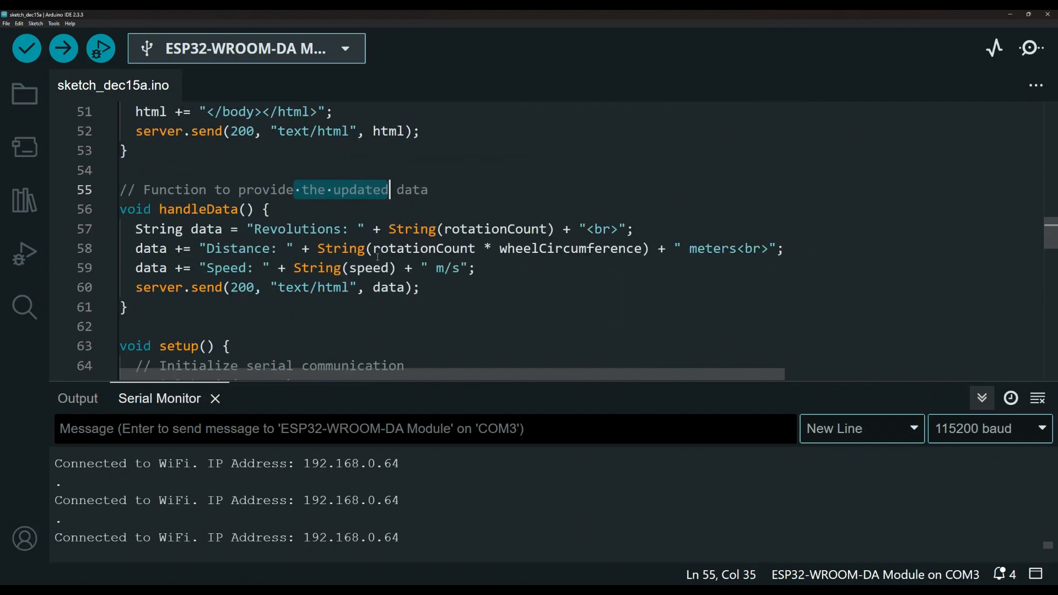
pyautogui.scroll(-3)
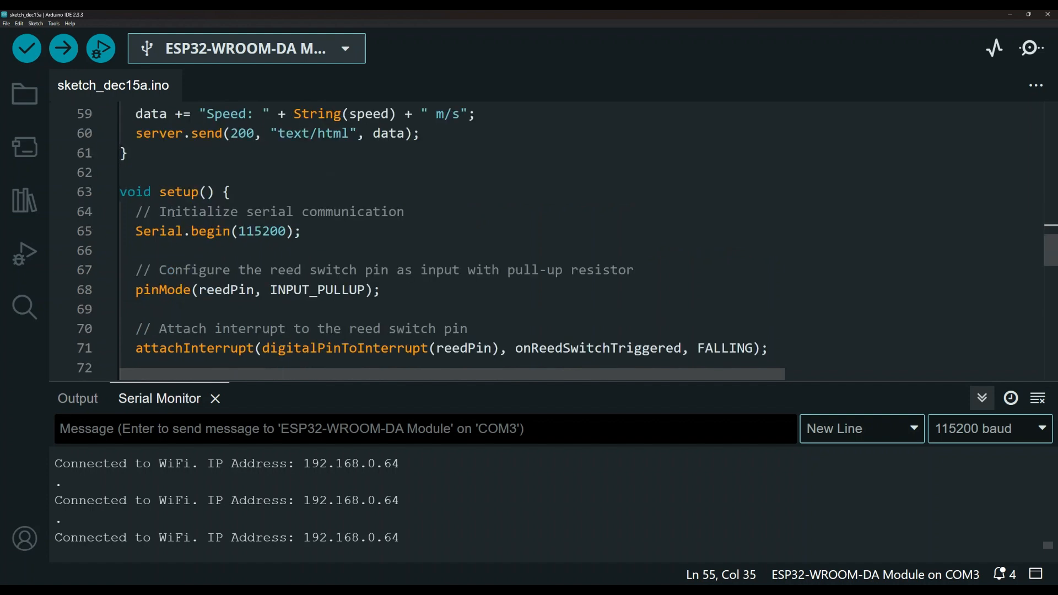
pyautogui.doubleClick(268, 231)
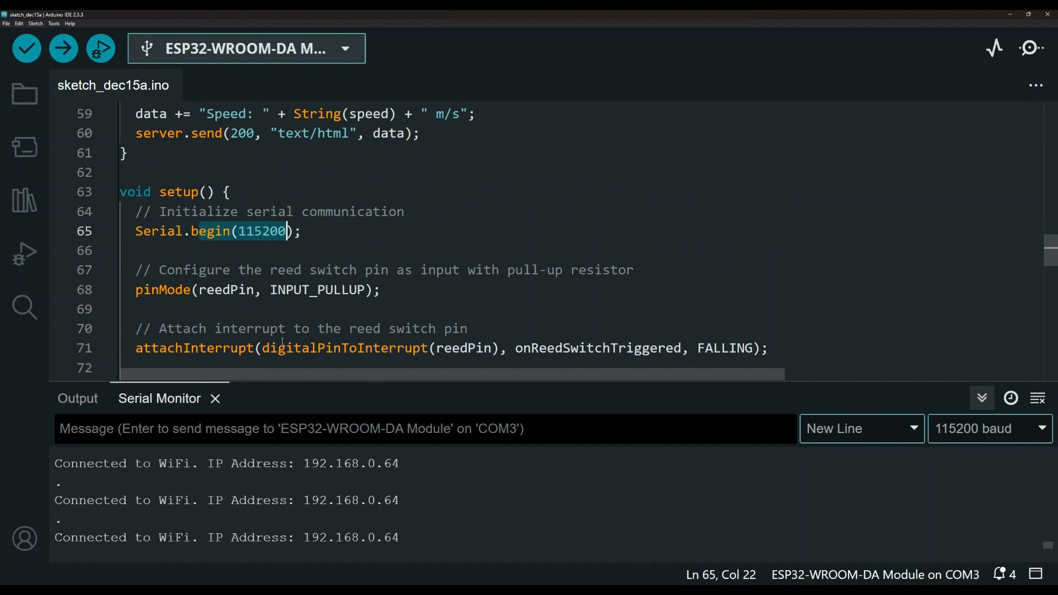
# Step: Highlight the board's IP address in the serial output
pyautogui.scroll(-3)
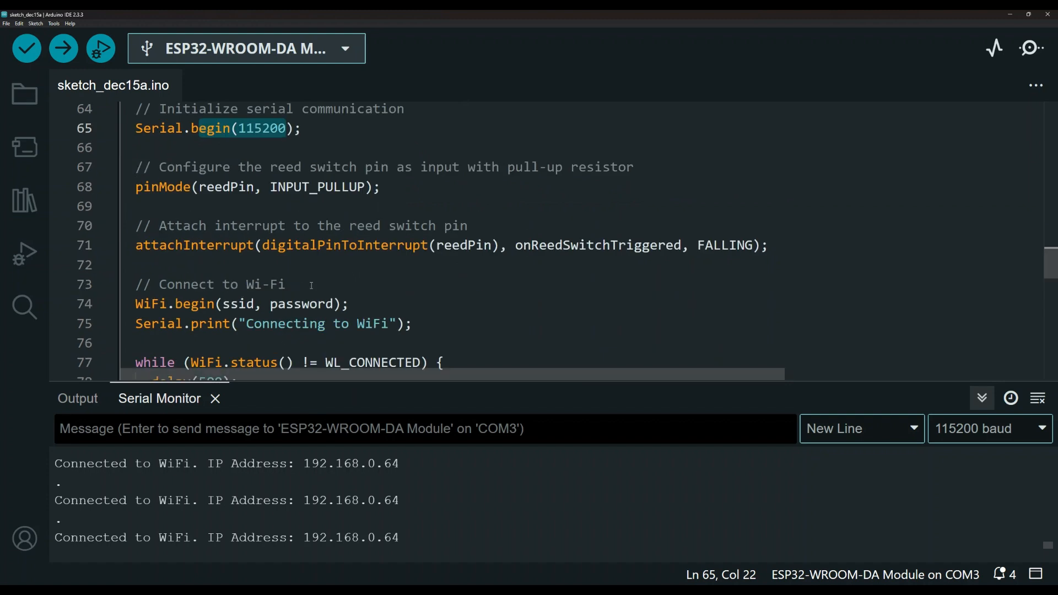
pyautogui.scroll(-3)
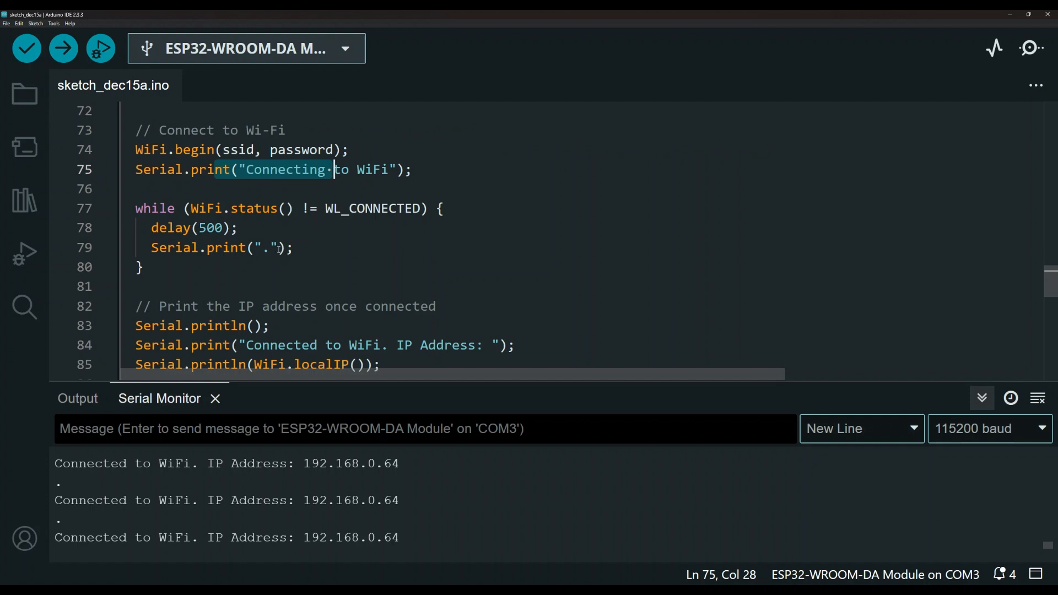
pyautogui.scroll(-3)
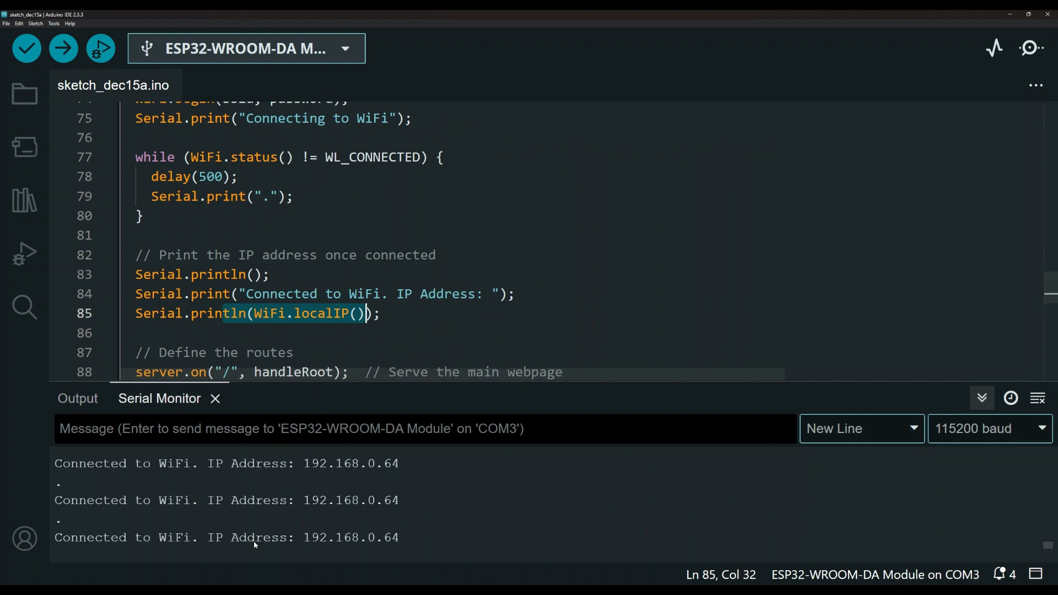
pyautogui.moveTo(226, 538); pyautogui.dragTo(398, 538)
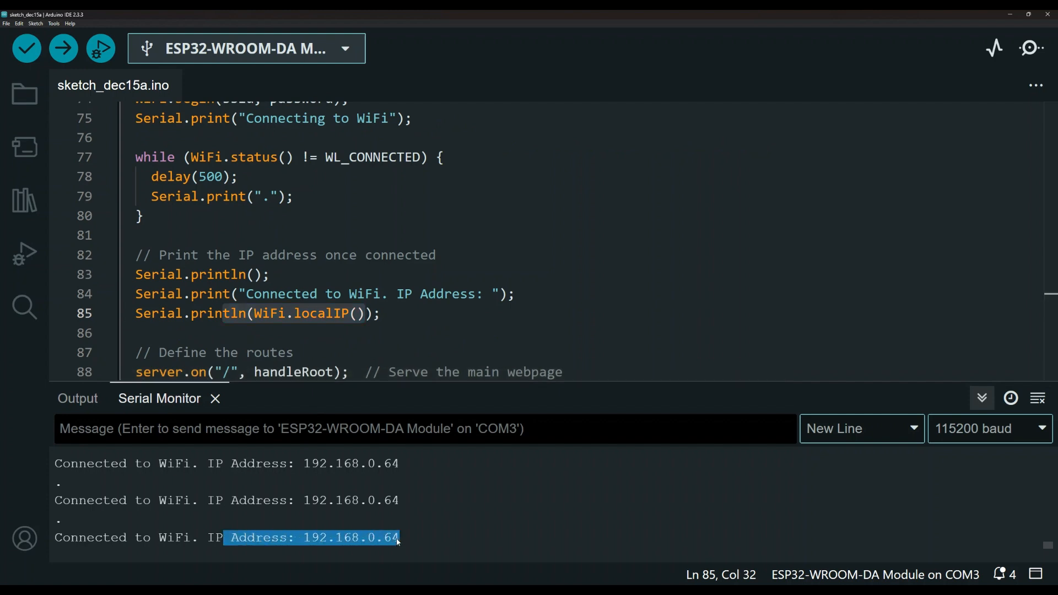
# Step: Show the 192.168.0.64 page reporting 101 revolutions, 40.40 m and 200.00 m/s
pyautogui.scroll(-3)
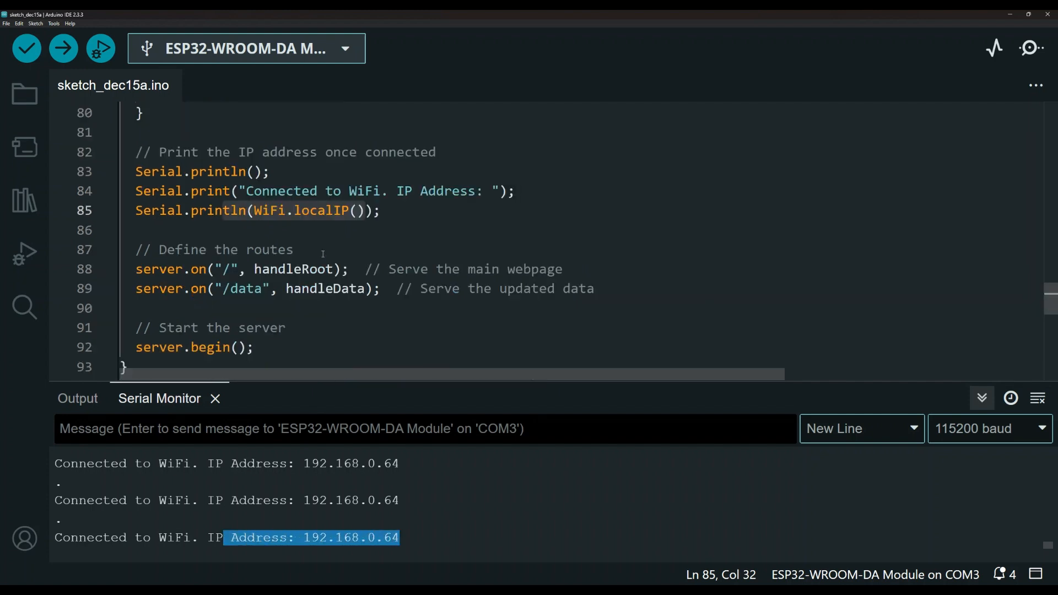
pyautogui.scroll(-3)
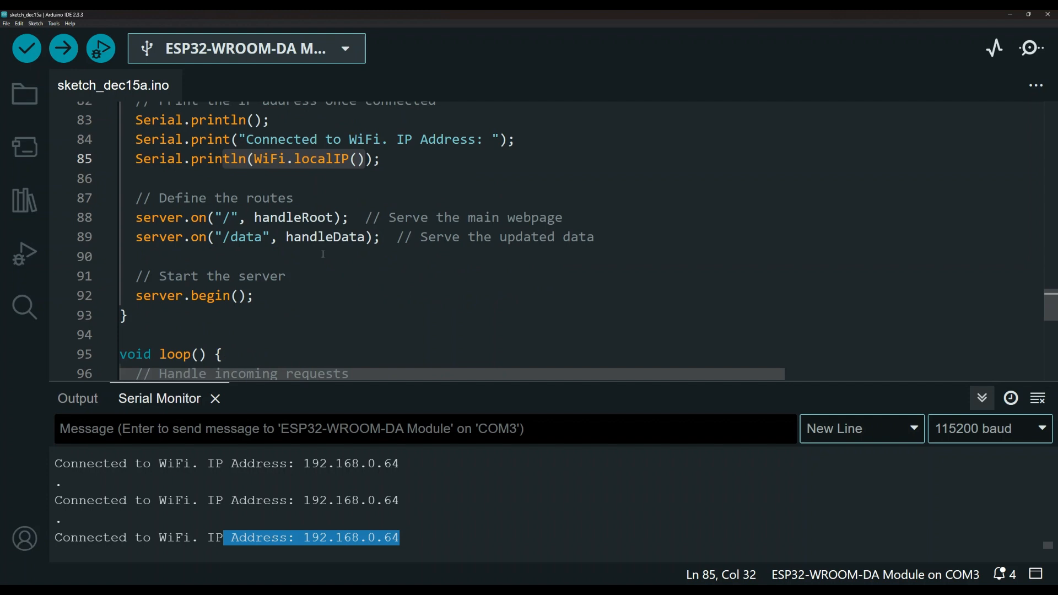
pyautogui.scroll(-3)
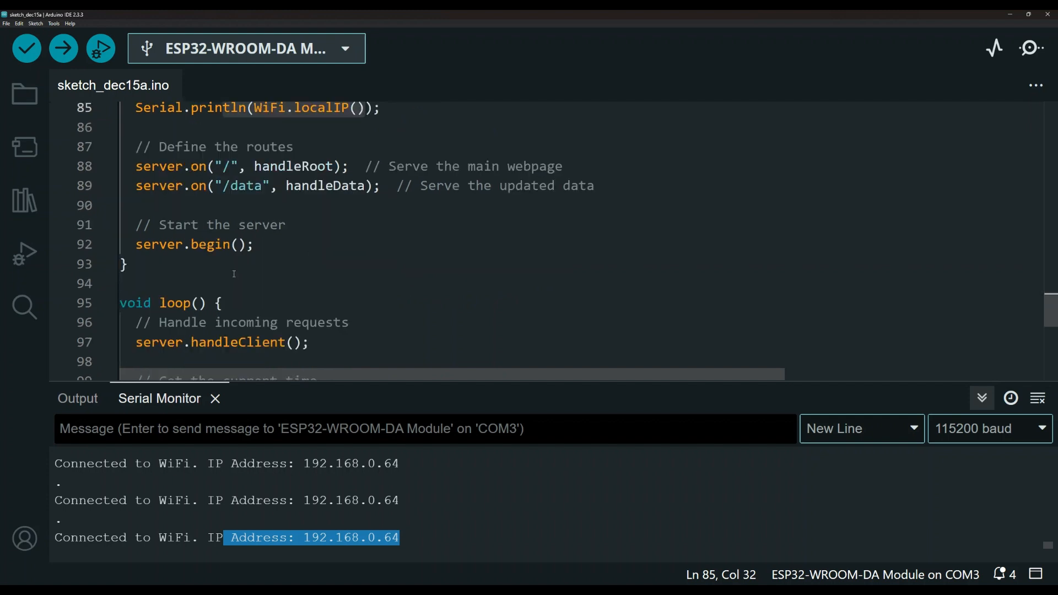
pyautogui.scroll(-3)
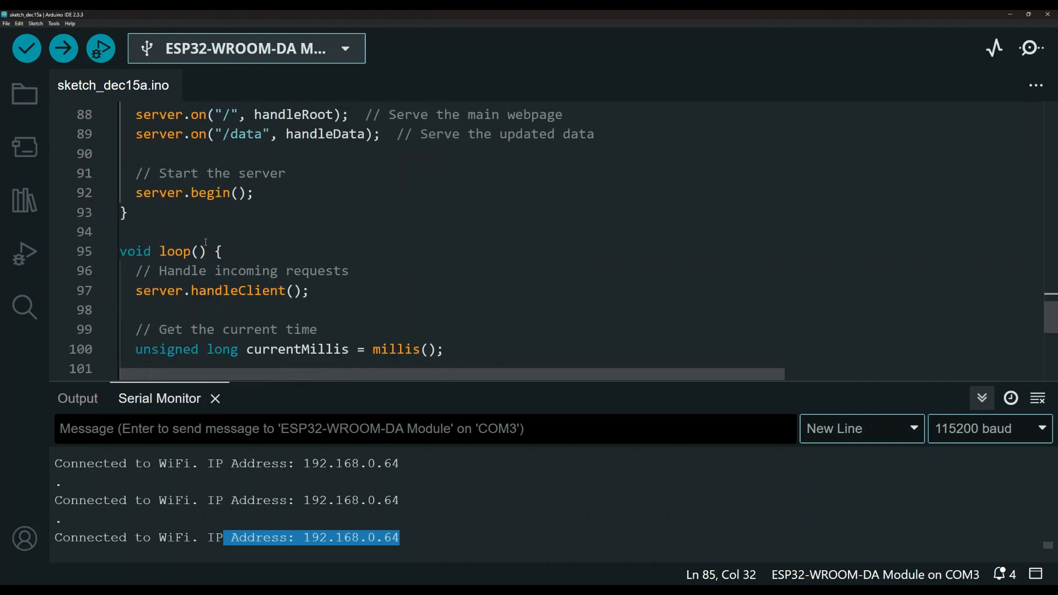
pyautogui.moveTo(335, 260)
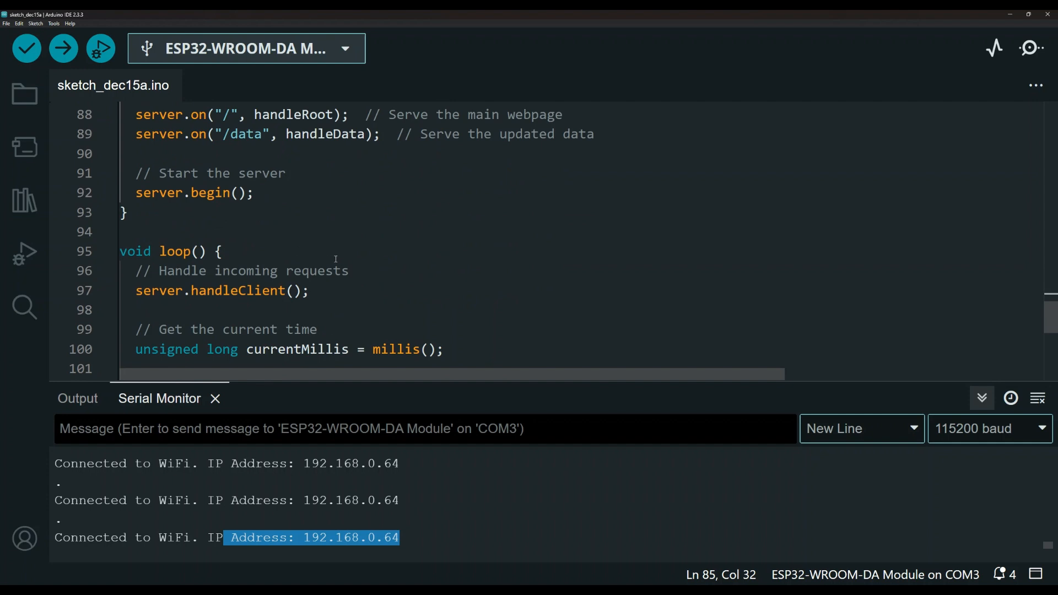
pyautogui.scroll(-3)
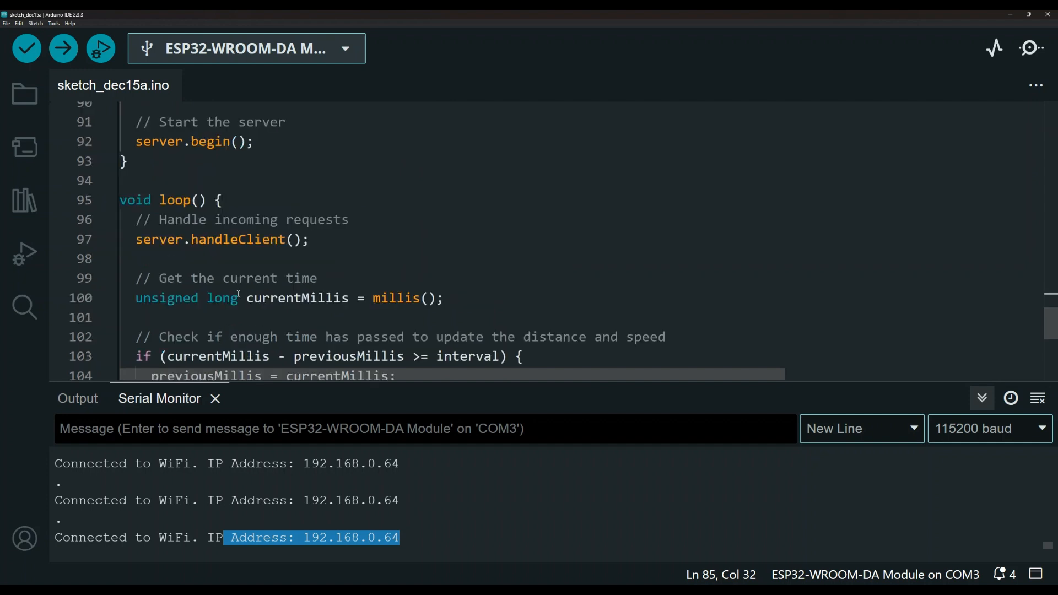
pyautogui.scroll(-3)
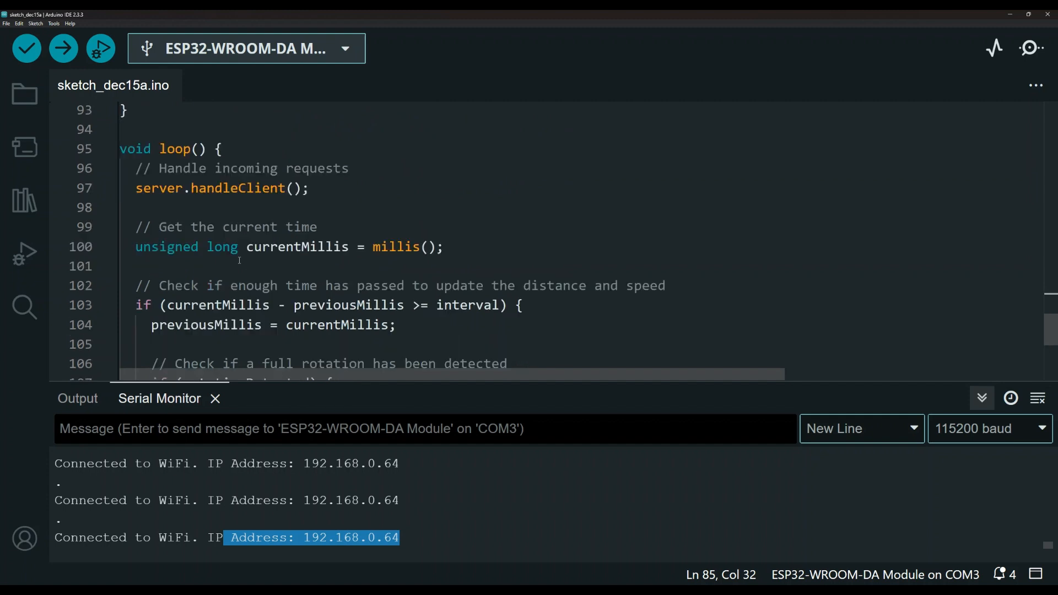
pyautogui.scroll(-3)
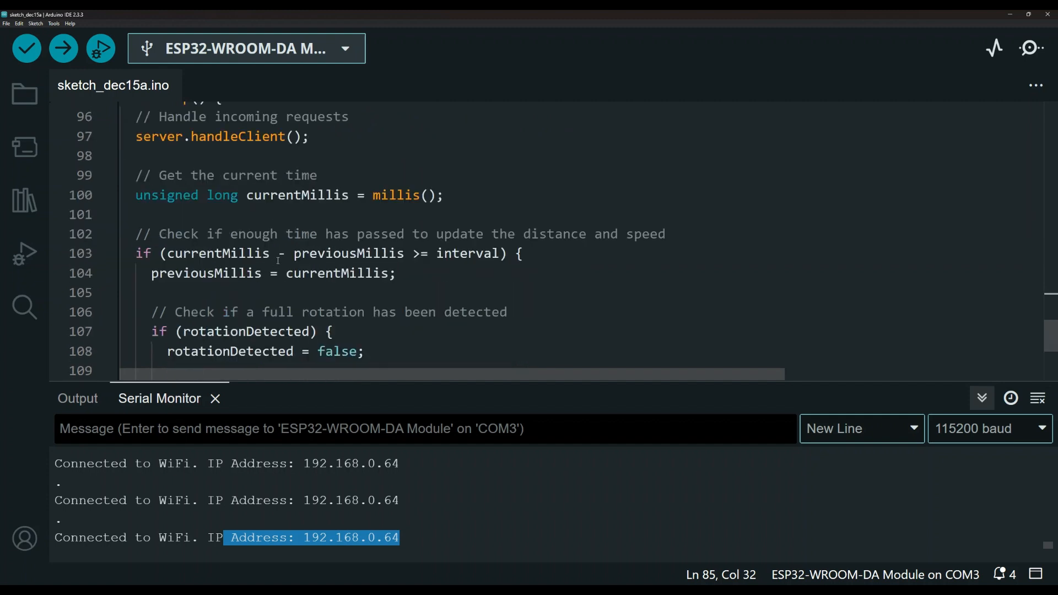
pyautogui.scroll(-3)
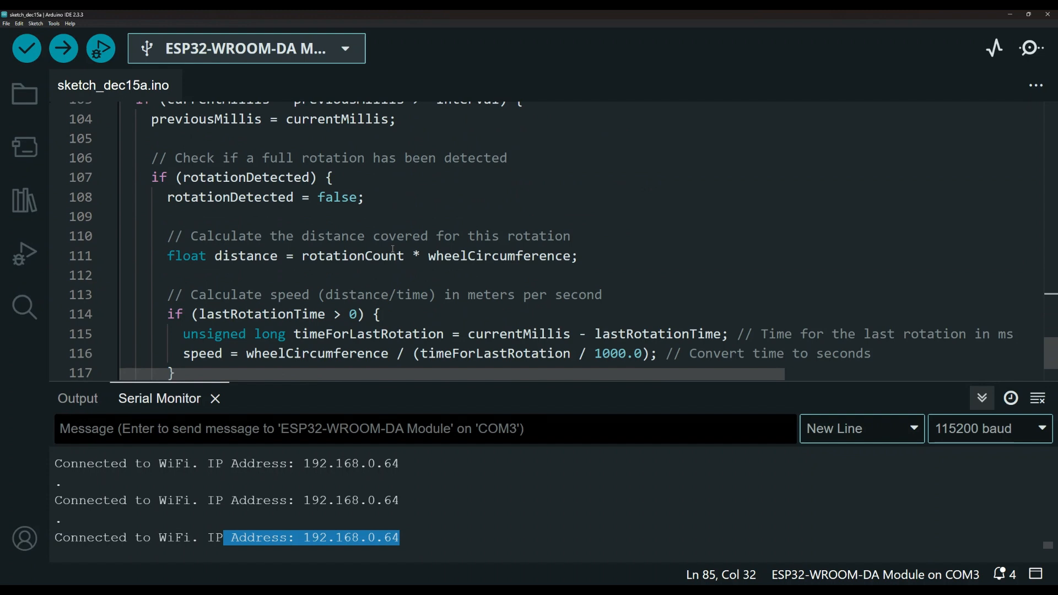
pyautogui.scroll(-3)
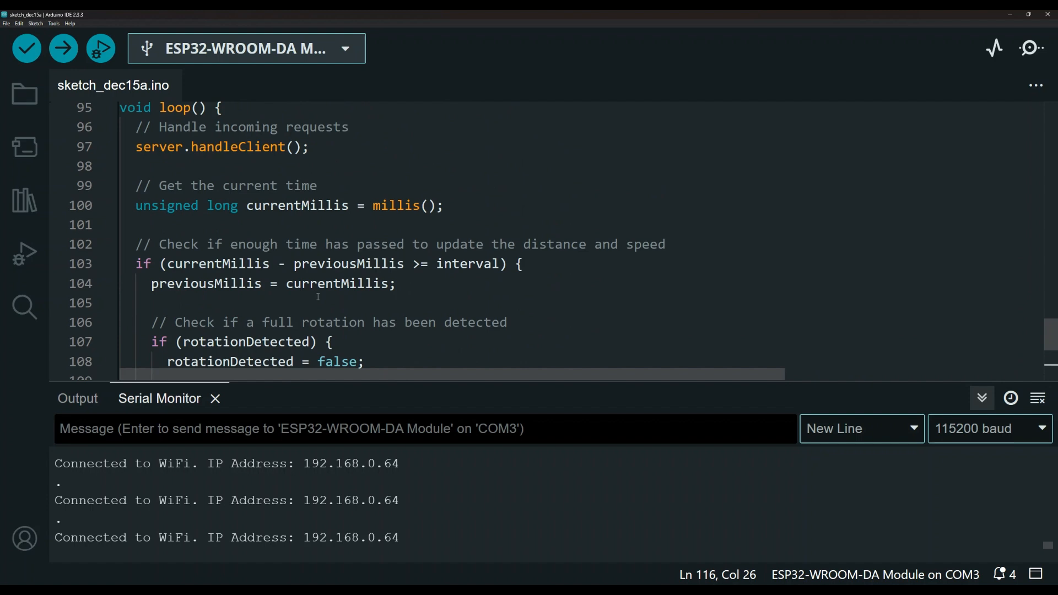
pyautogui.moveTo(641, 486)
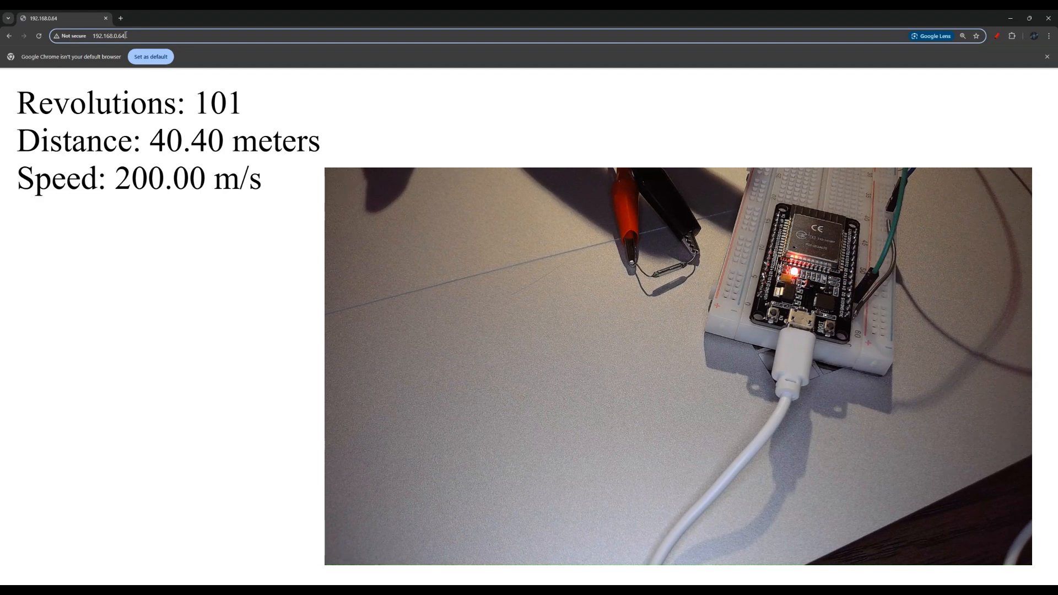
pyautogui.click(116, 37)
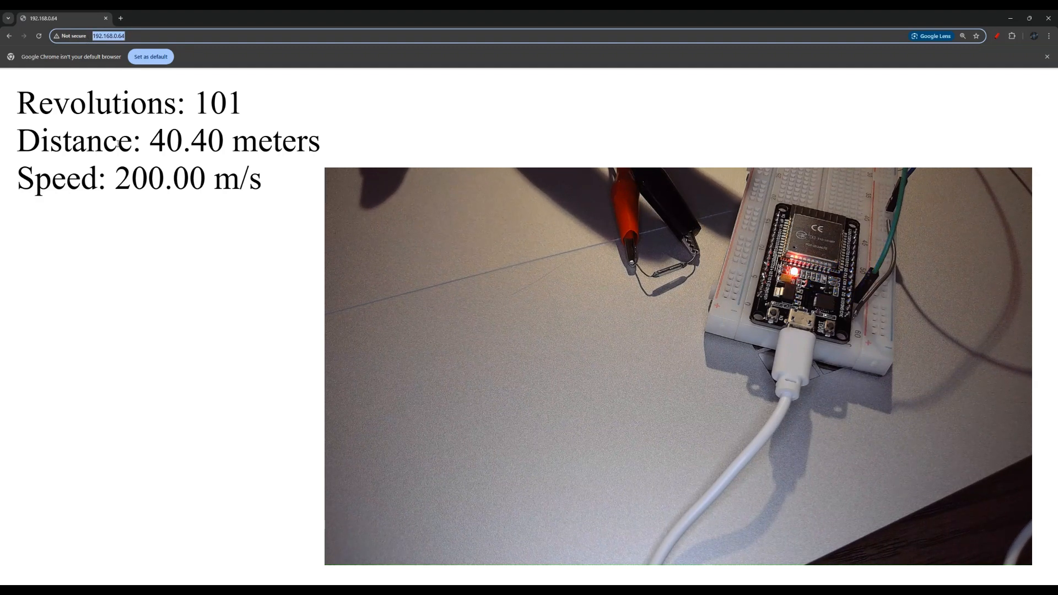